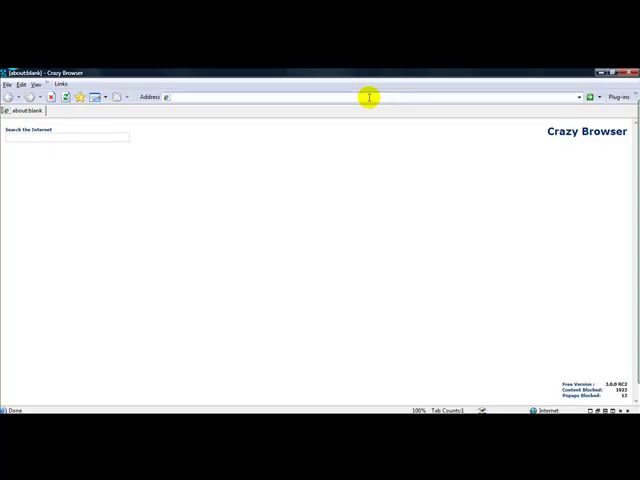
Browse to videolan.org/vlc and reach the Windows package's download mirror list
type("http://www.videolan.org/vlc/")
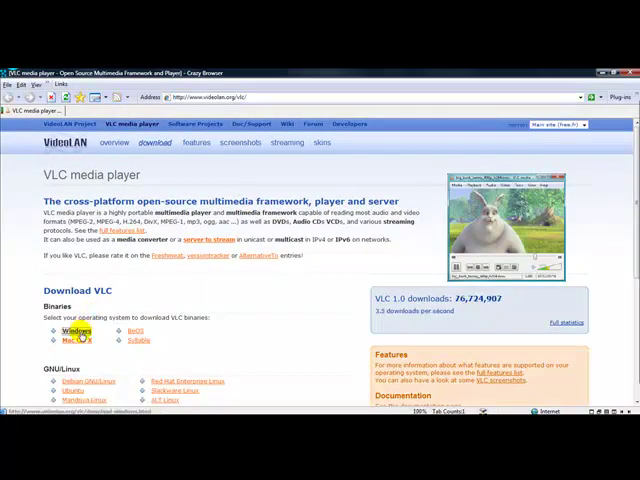
left_click(72, 332)
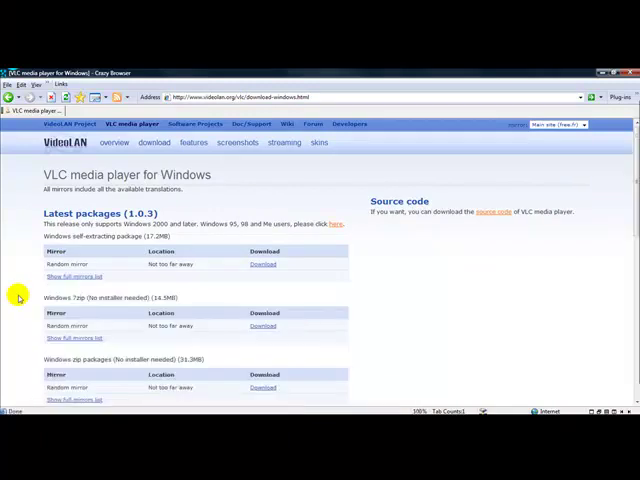
left_click(72, 276)
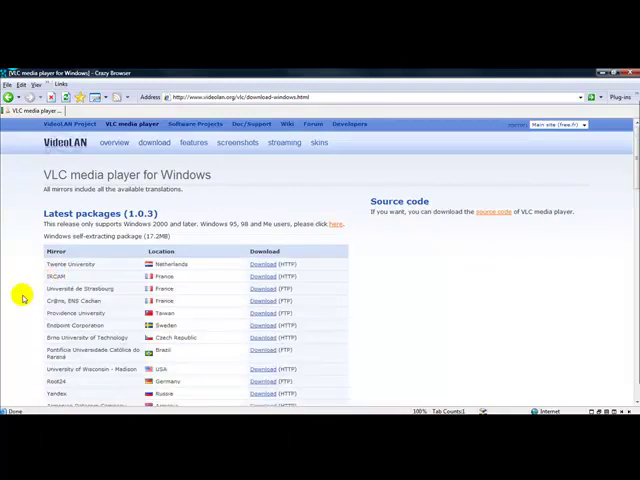
Start the VLC 1.0.3 download from a USA mirror further down the list
scroll("down", 3)
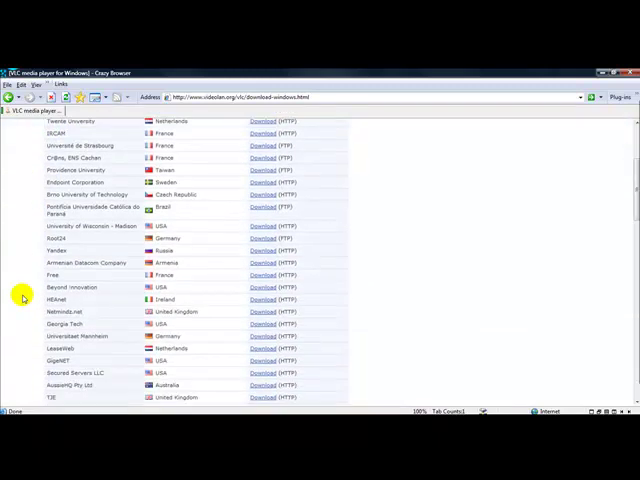
scroll("down", 3)
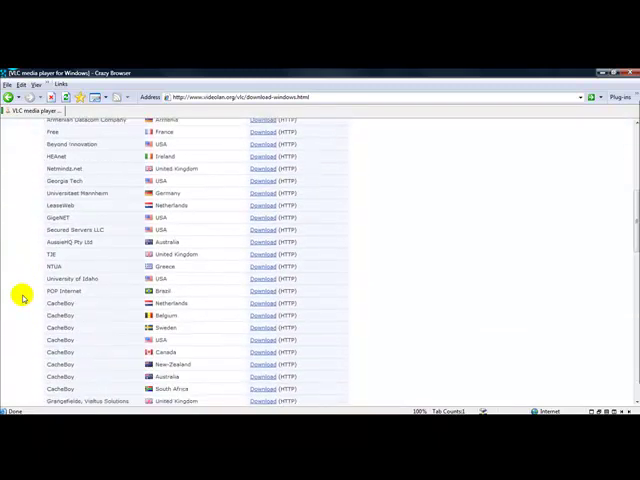
scroll("down", 3)
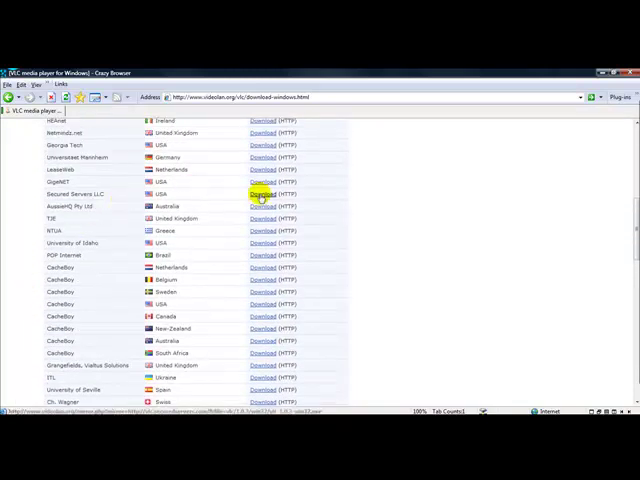
left_click(262, 194)
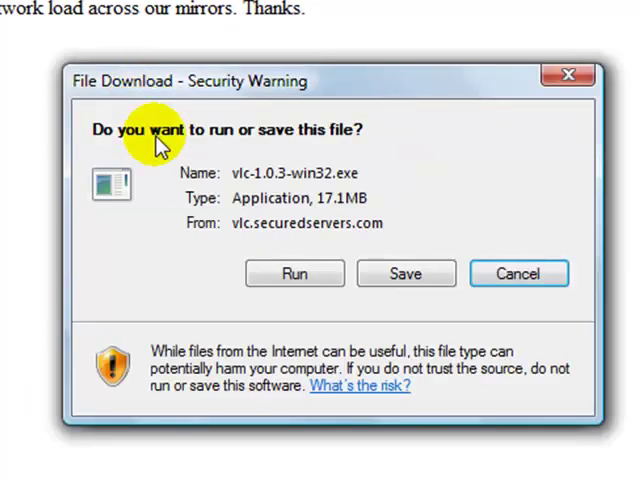
Run vlc-1.0.3-win32.exe directly after download and launch the installer
left_click(404, 272)
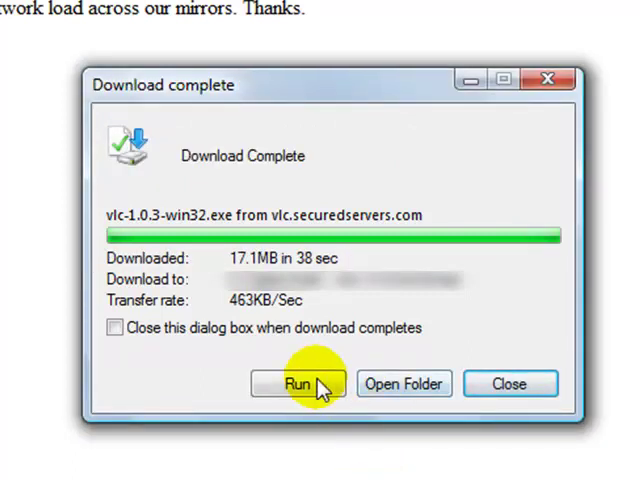
left_click(296, 384)
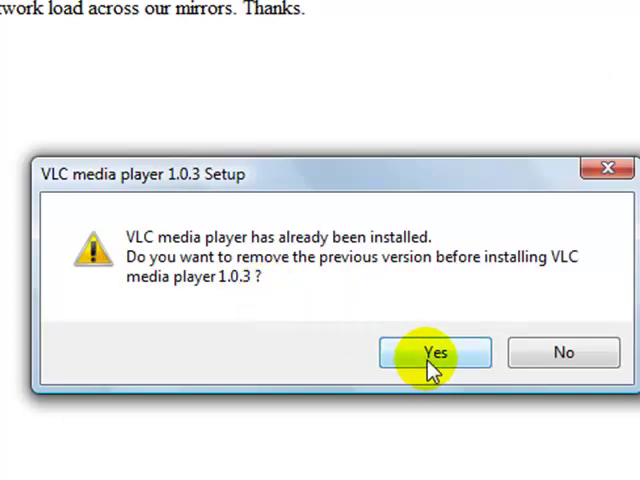
Remove the previously installed VLC media player 1.0.1 through the uninstall wizard
left_click(434, 352)
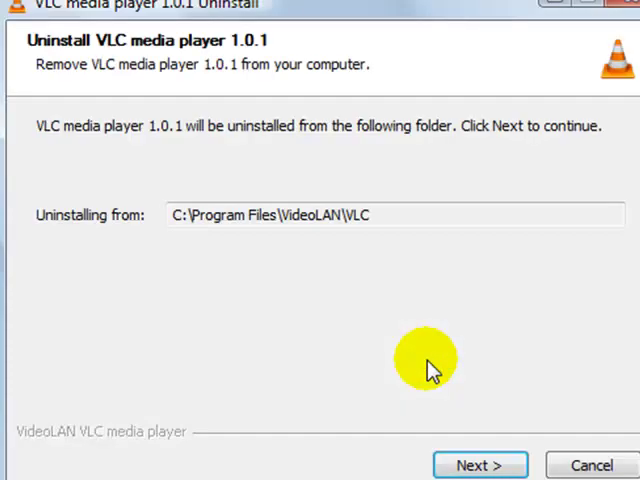
left_click(480, 464)
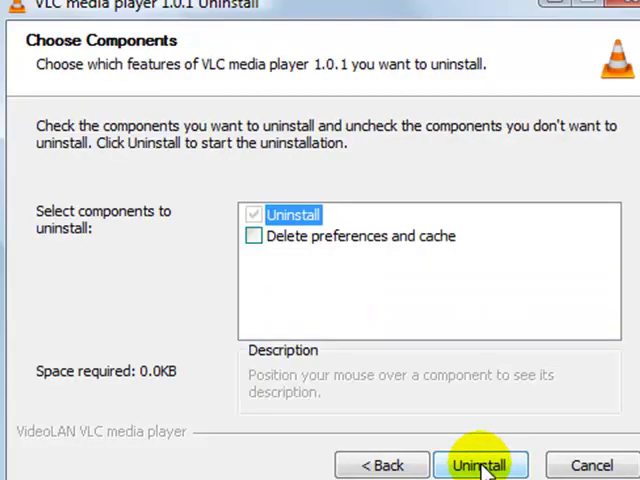
left_click(480, 464)
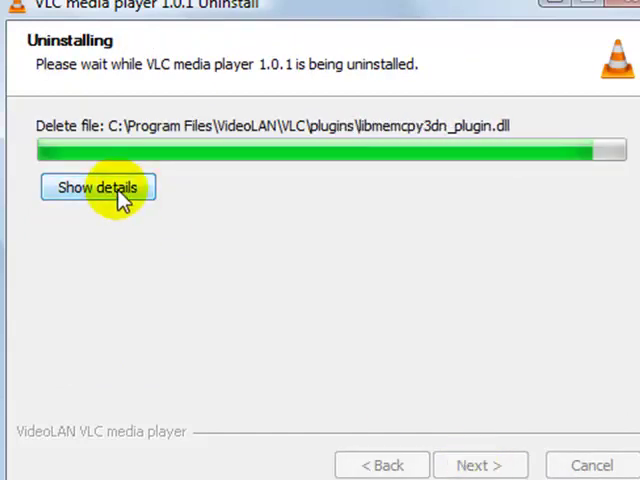
left_click(96, 188)
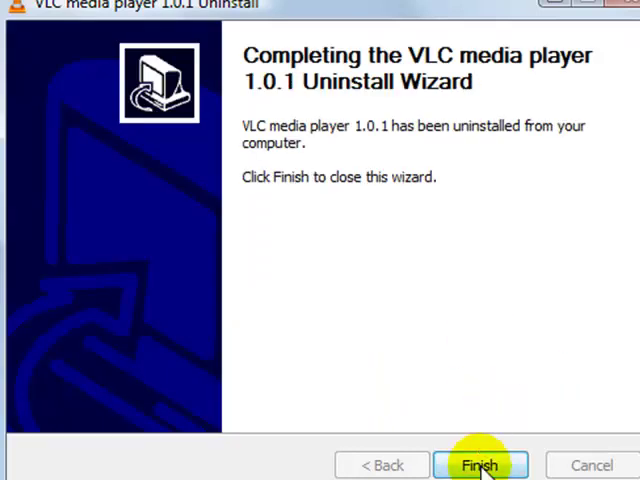
left_click(480, 464)
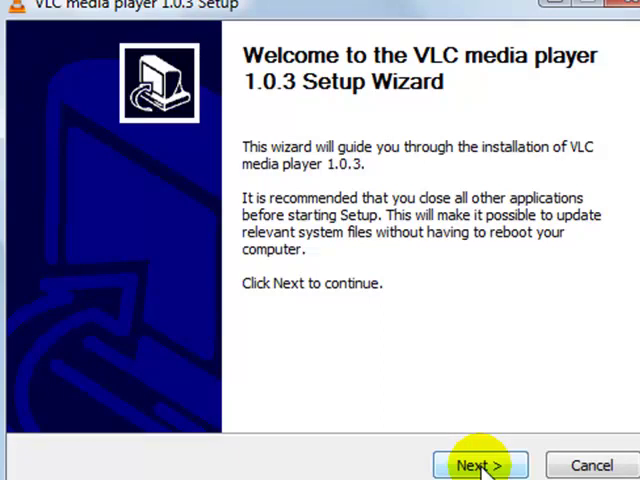
Accept the GNU license and default components and install VLC 1.0.3, showing progress details
left_click(480, 464)
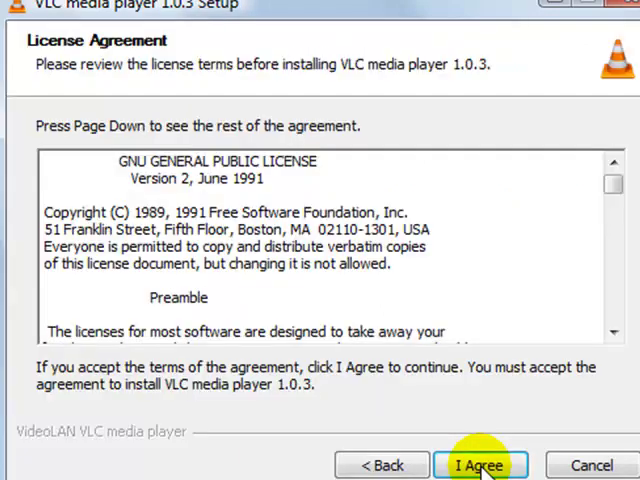
left_click(480, 464)
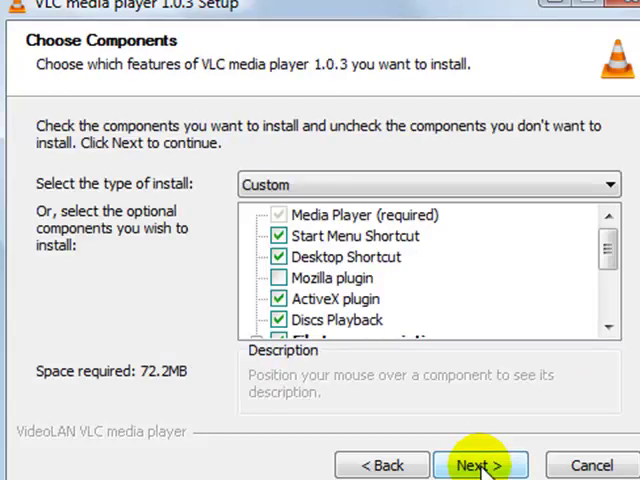
left_click(608, 324)
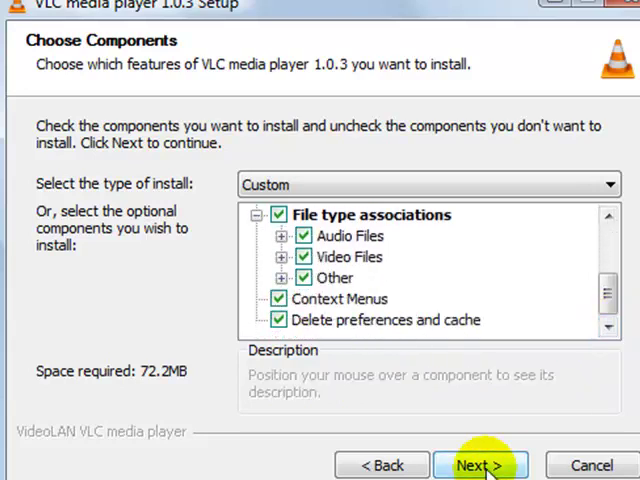
left_click(480, 464)
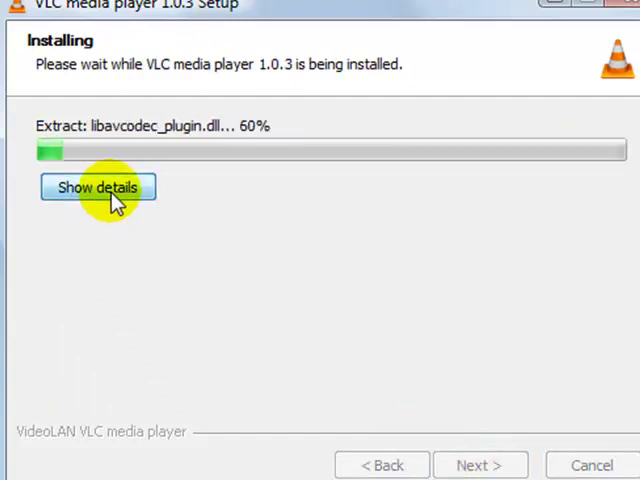
left_click(96, 188)
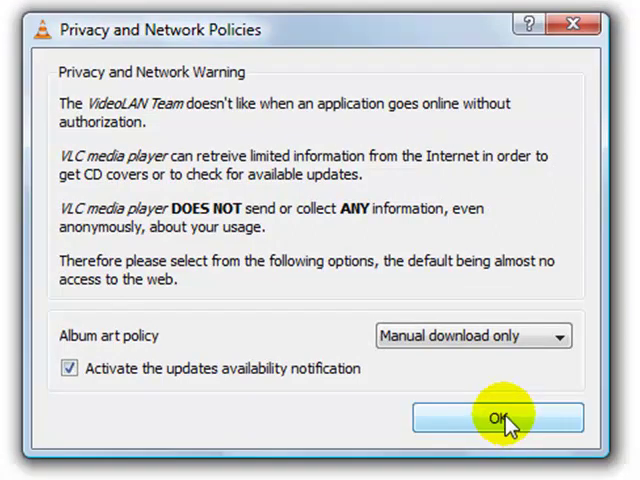
Choose an album art policy in the Privacy and Network Policies prompt
left_click(560, 336)
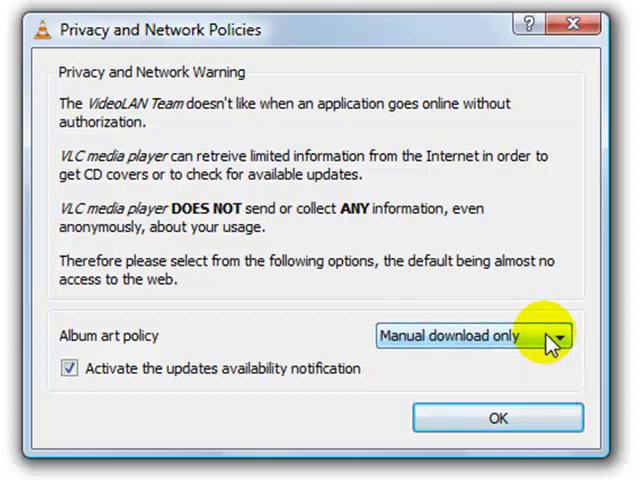
left_click(496, 418)
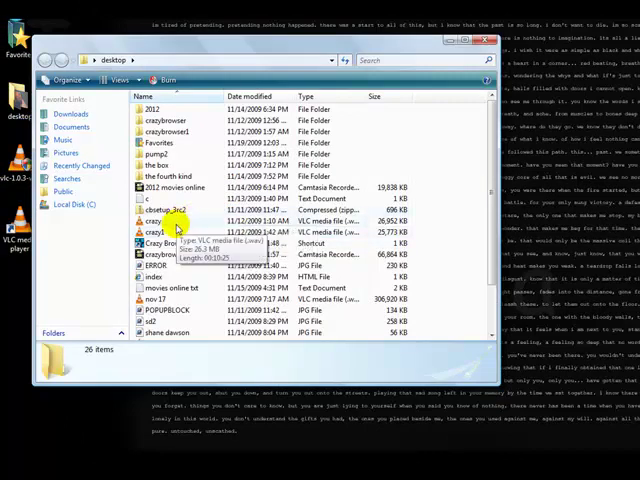
Play a media file from the desktop folder in VLC, pausing and resuming it
double_click(148, 208)
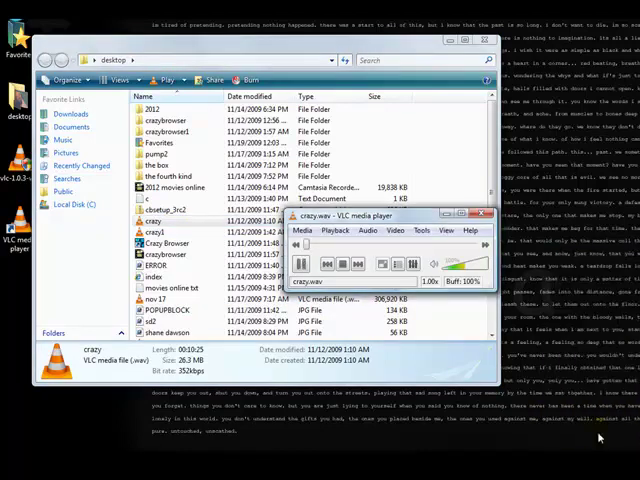
left_click(302, 264)
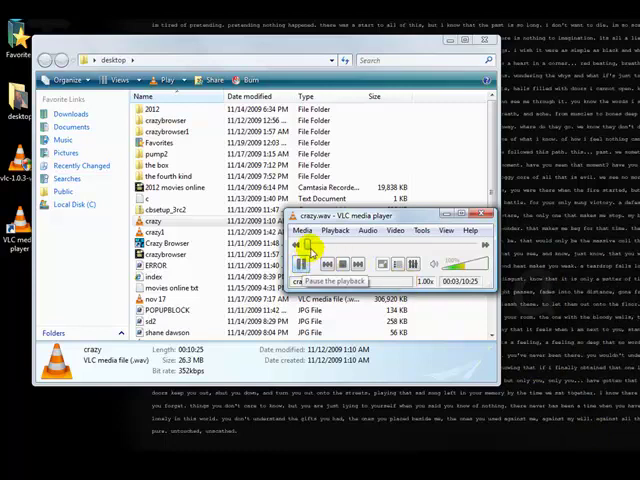
left_click(308, 264)
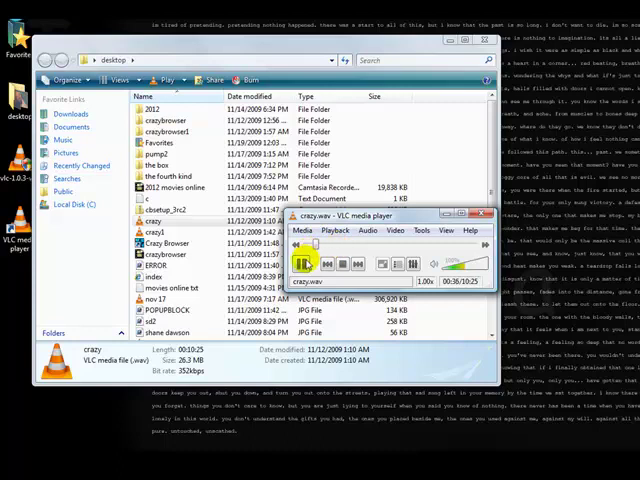
left_click(300, 264)
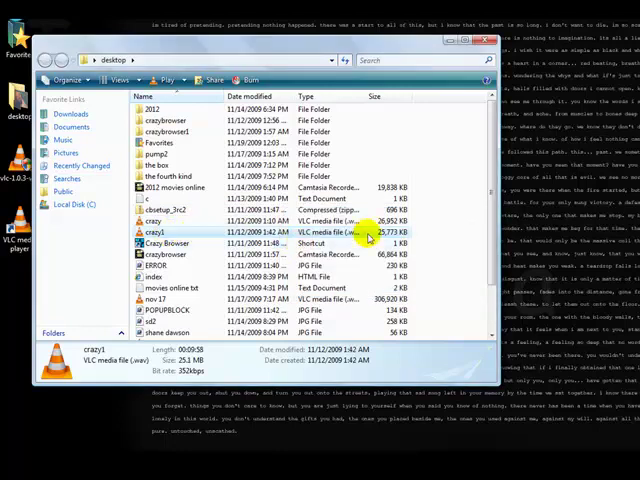
scroll("down", 3)
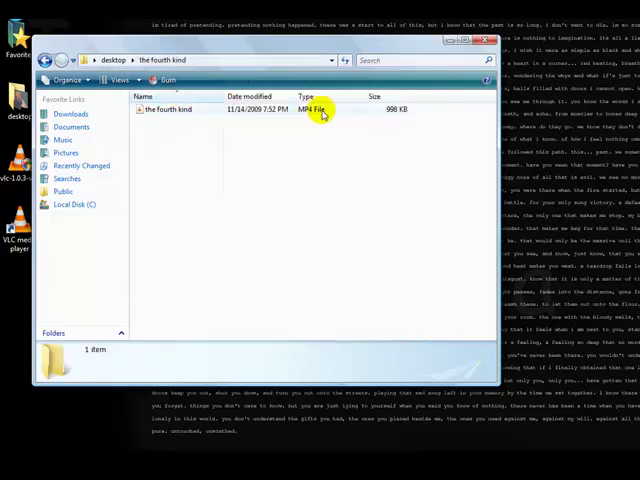
Open crazybrowser.avi from the folder in VLC and start its playback
left_click(176, 108)
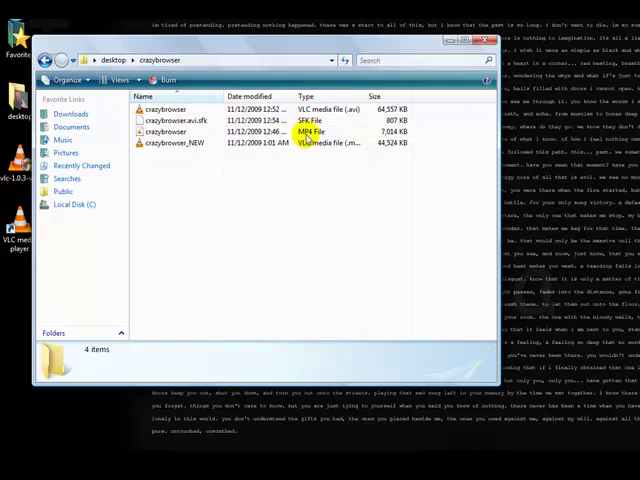
left_click(164, 108)
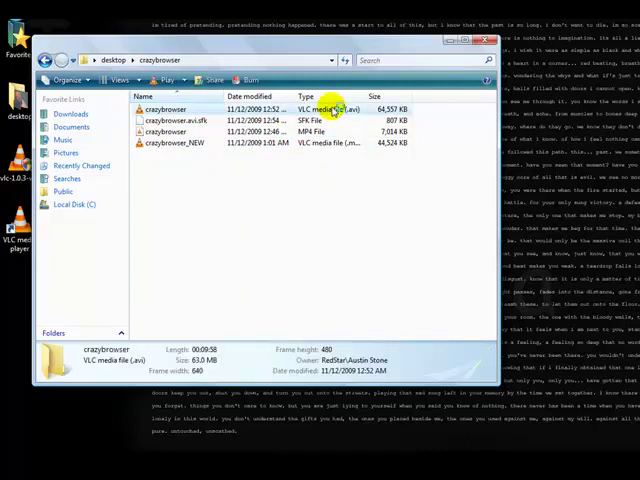
double_click(164, 108)
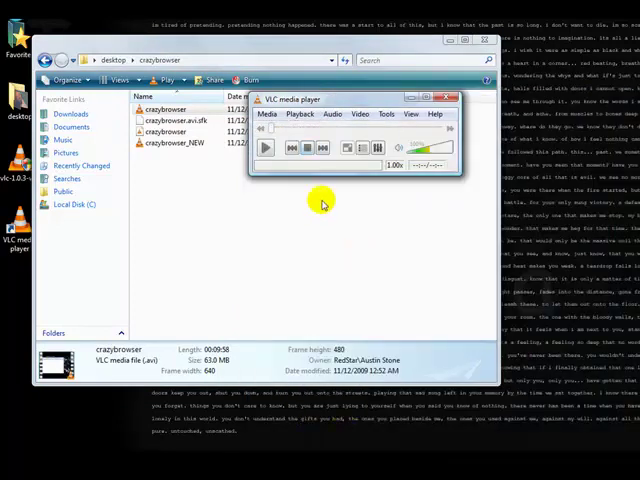
left_click(266, 148)
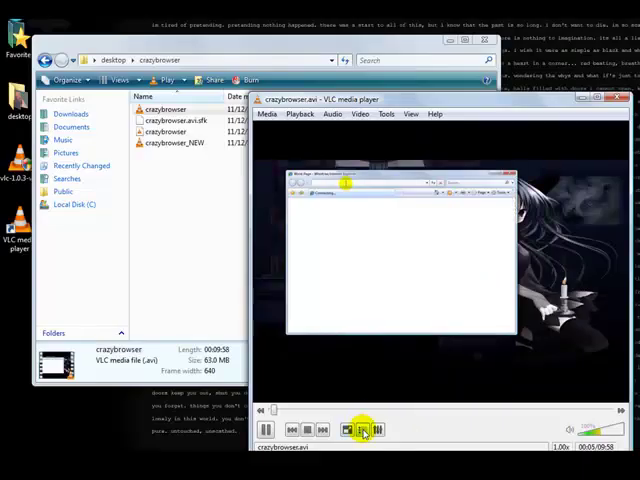
Show the playlist view and return to the playing video
left_click(364, 428)
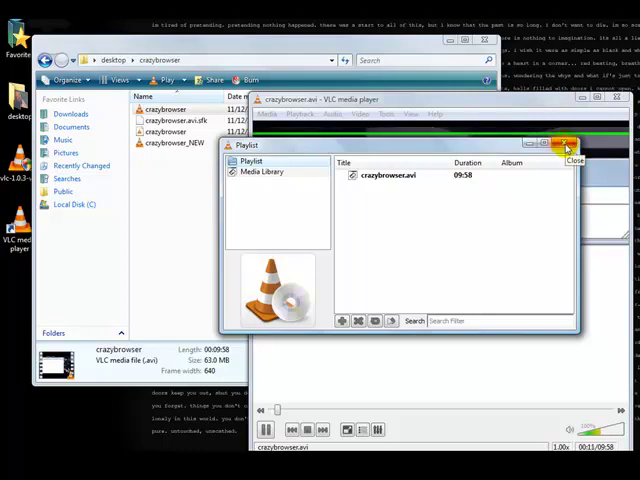
left_click(378, 428)
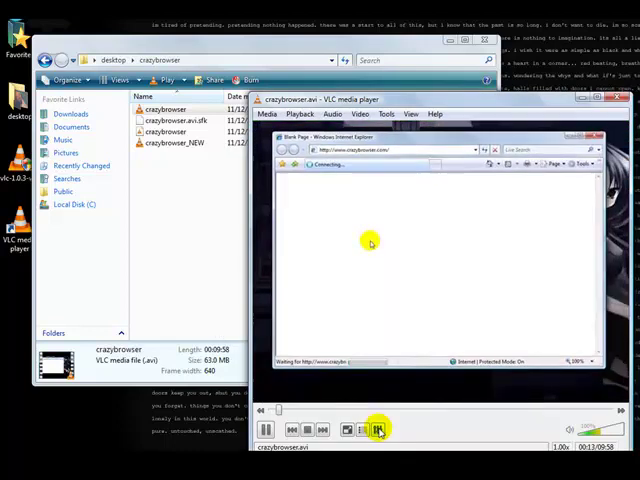
left_click(380, 428)
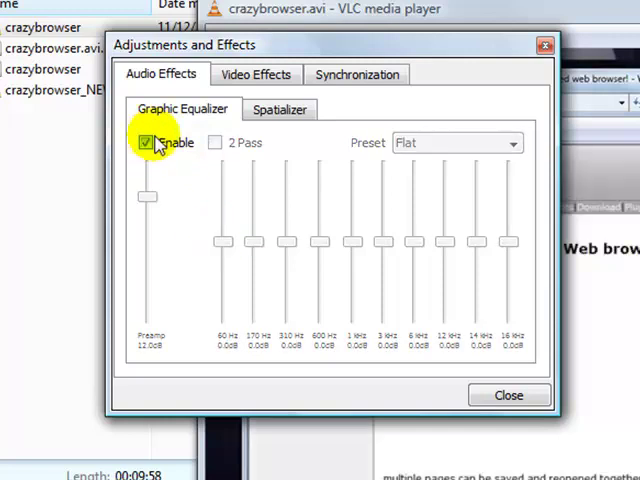
left_click(280, 108)
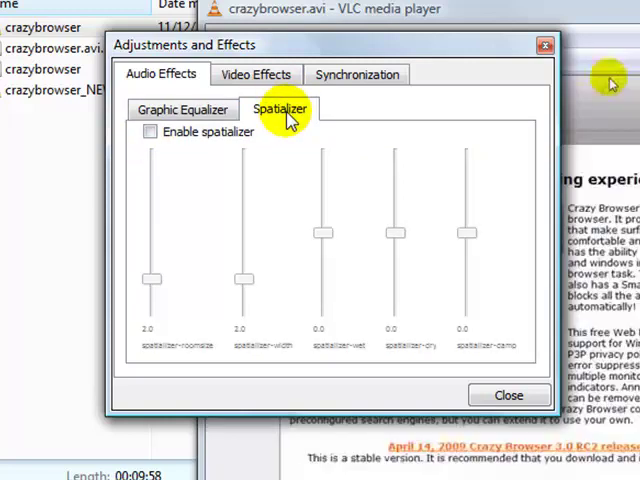
left_click(256, 74)
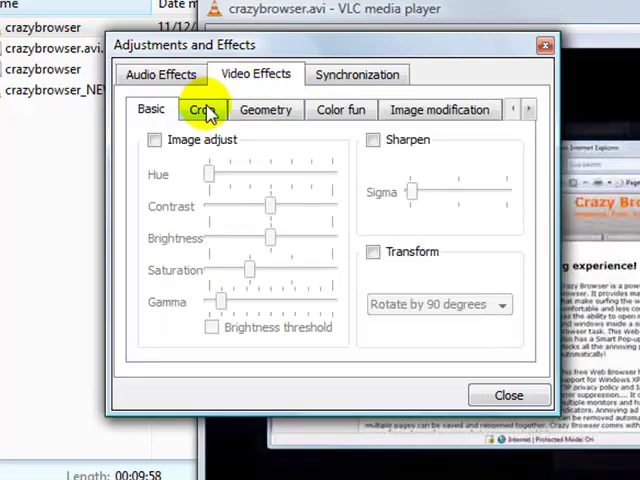
left_click(264, 108)
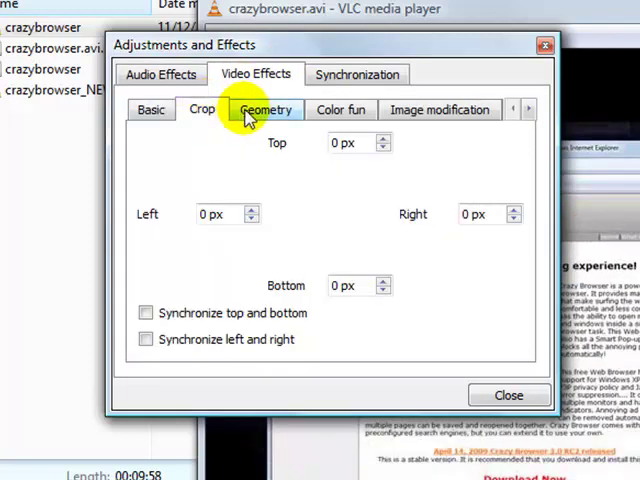
left_click(266, 110)
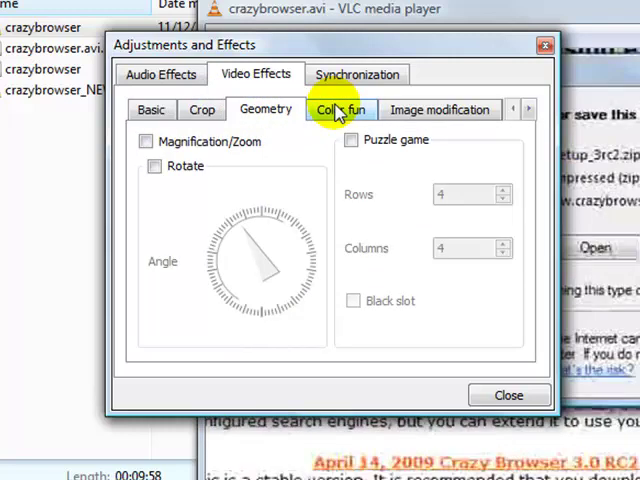
left_click(440, 108)
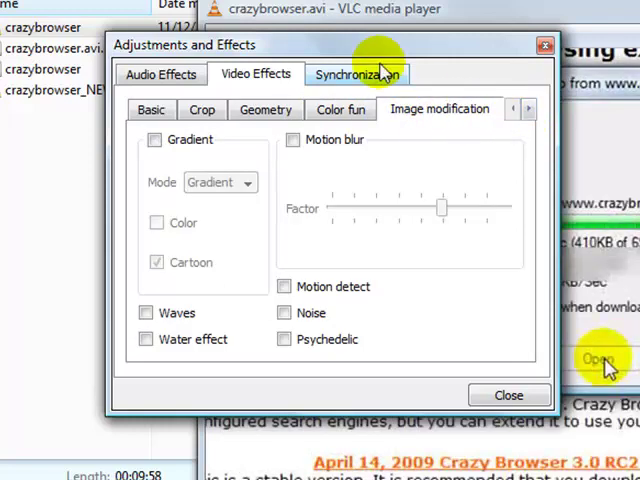
left_click(356, 74)
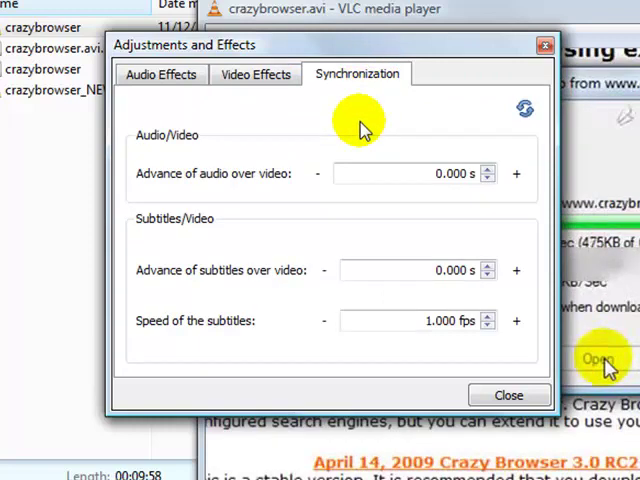
left_click(508, 394)
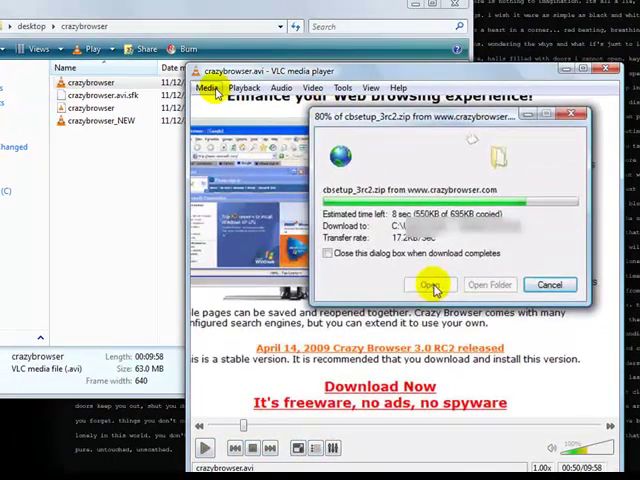
Browse the Media, Playback and Audio menus' commands
left_click(202, 88)
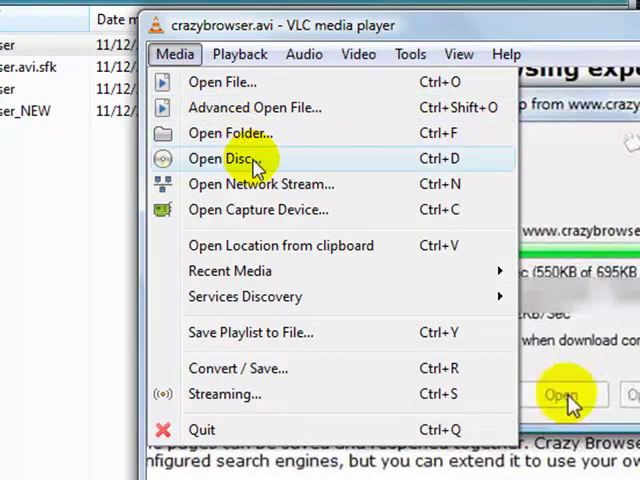
mouse_move(278, 210)
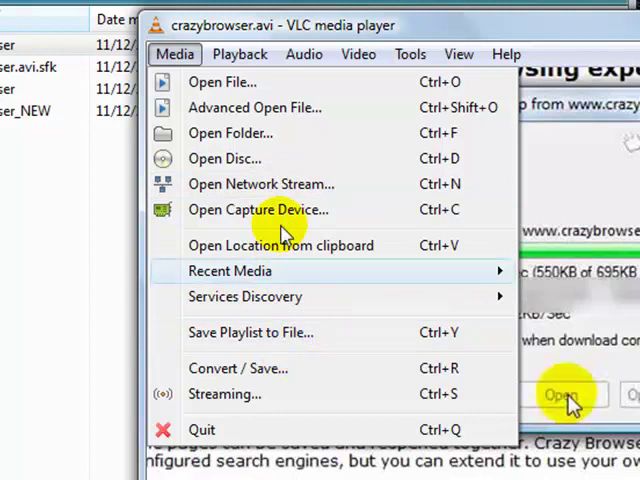
left_click(240, 54)
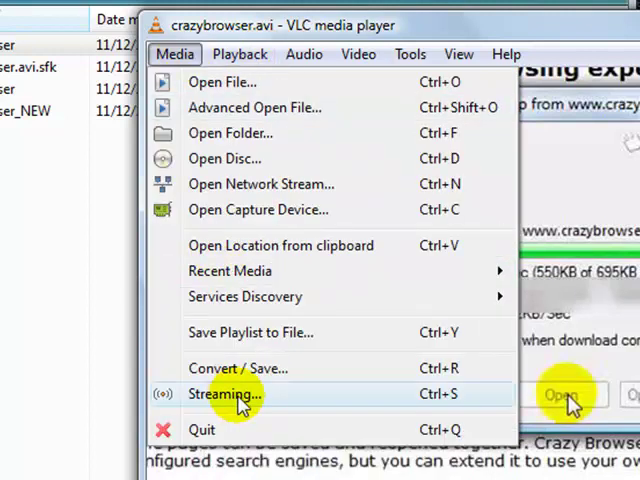
left_click(240, 54)
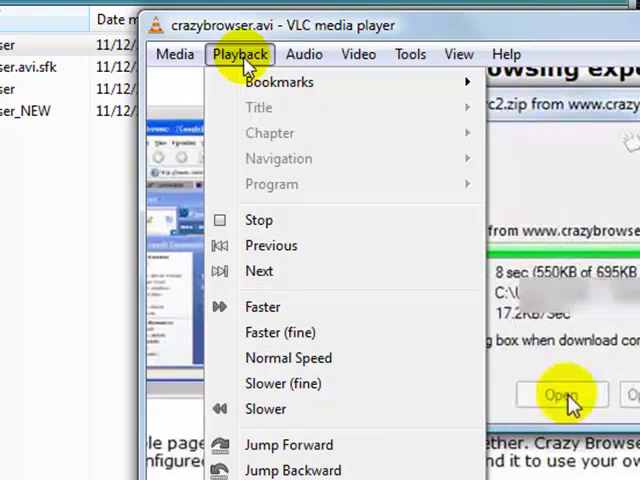
mouse_move(280, 82)
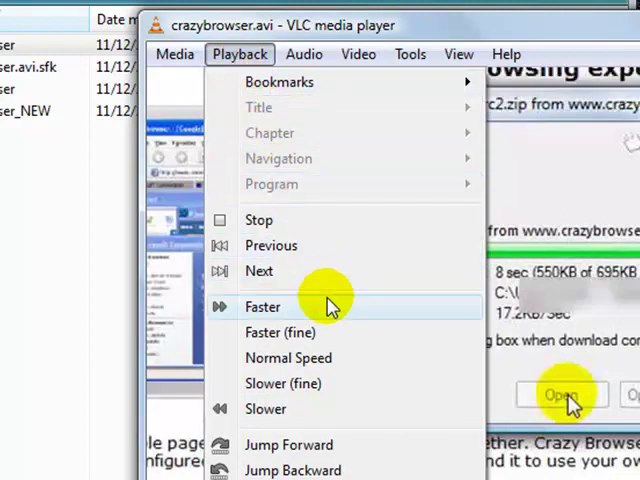
left_click(304, 54)
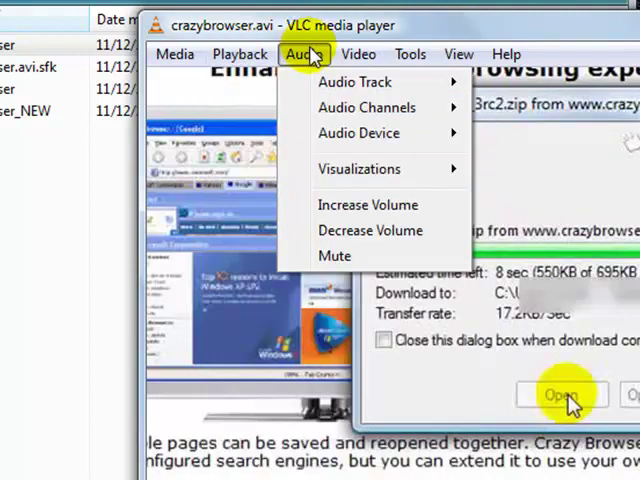
Browse the Video, Tools and View menus' commands
left_click(356, 54)
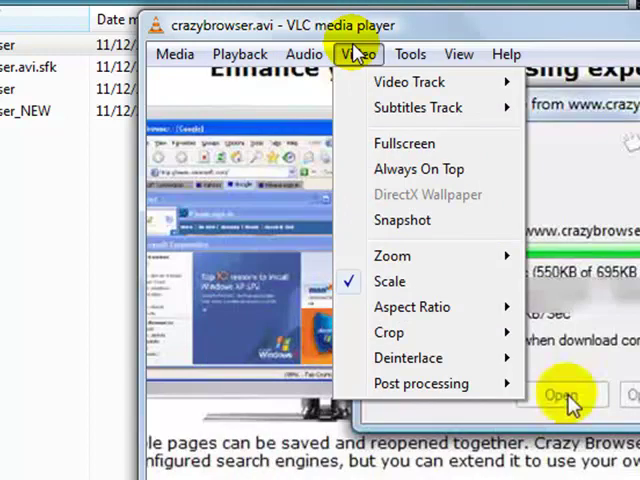
left_click(410, 54)
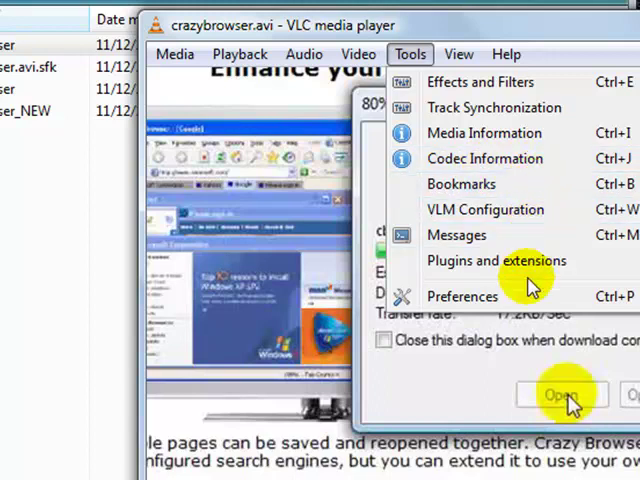
left_click(458, 54)
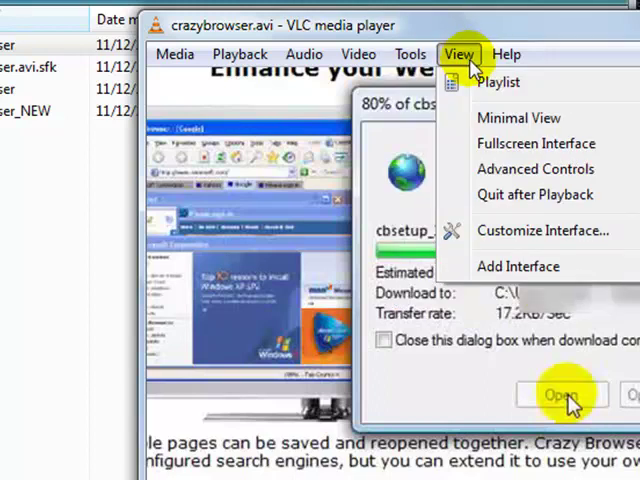
left_click(508, 54)
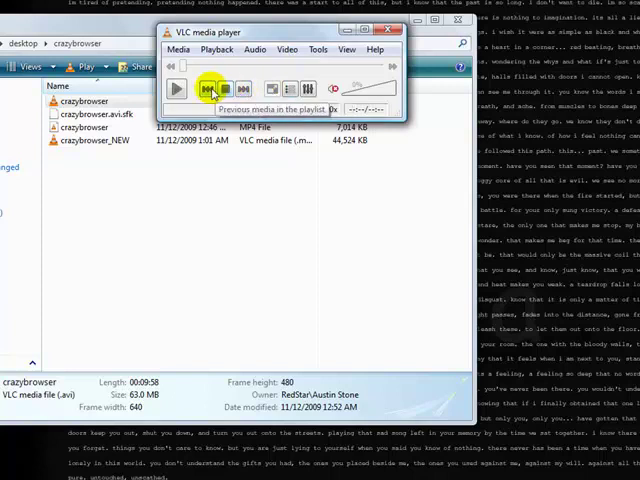
mouse_move(250, 88)
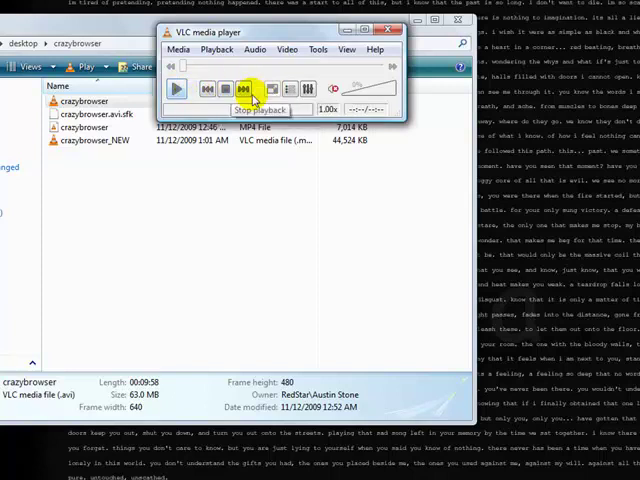